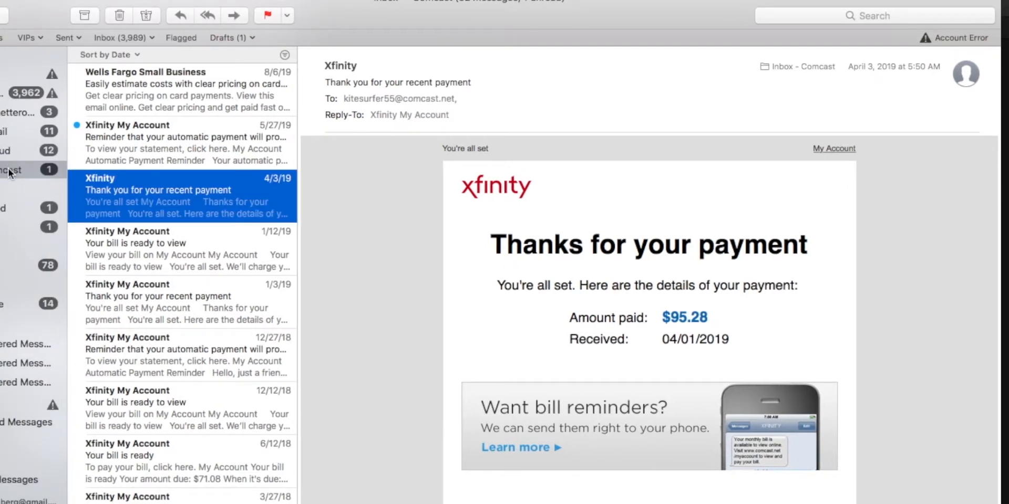
pyautogui.moveTo(159, 184)
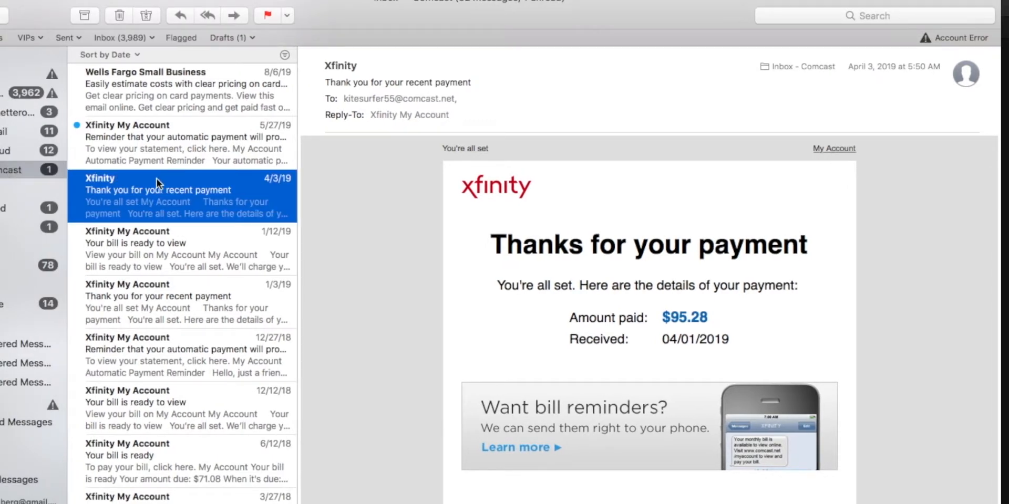
pyautogui.moveTo(212, 307)
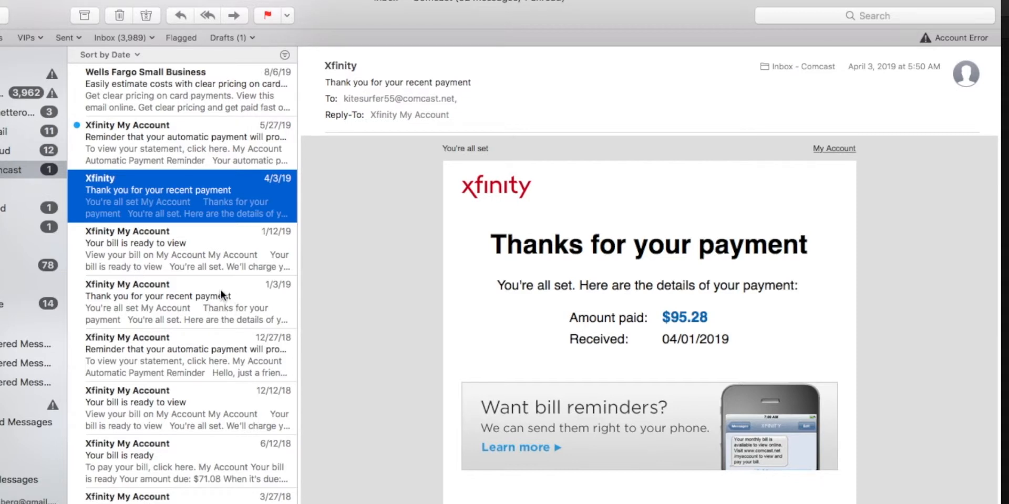
pyautogui.moveTo(276, 251)
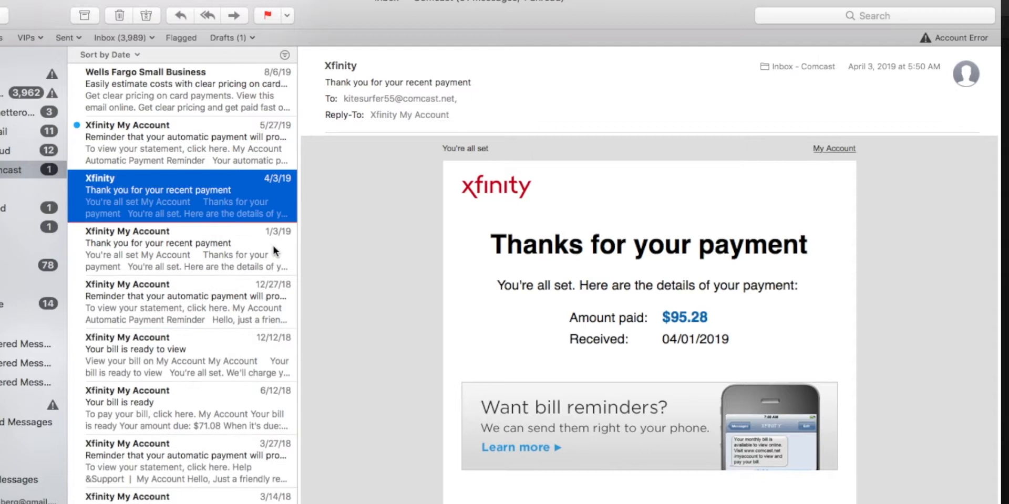
pyautogui.moveTo(170, 261)
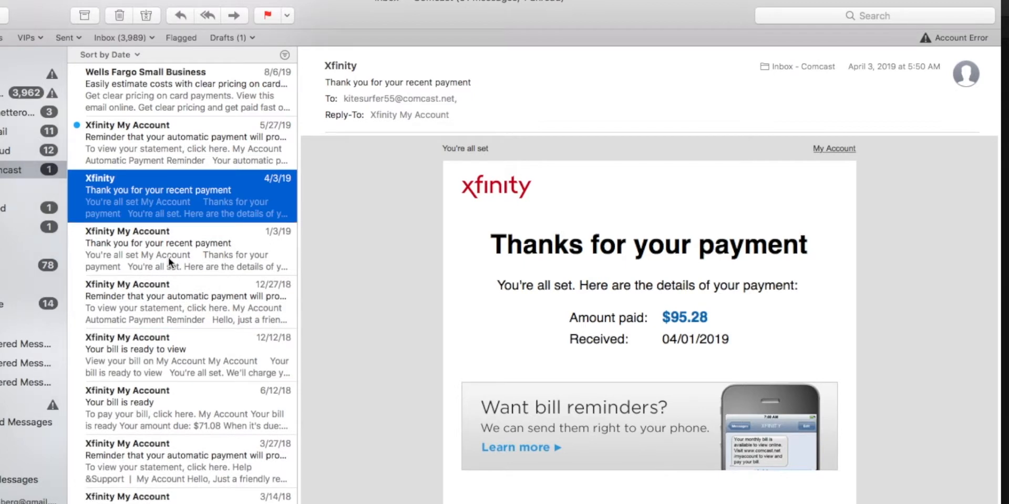